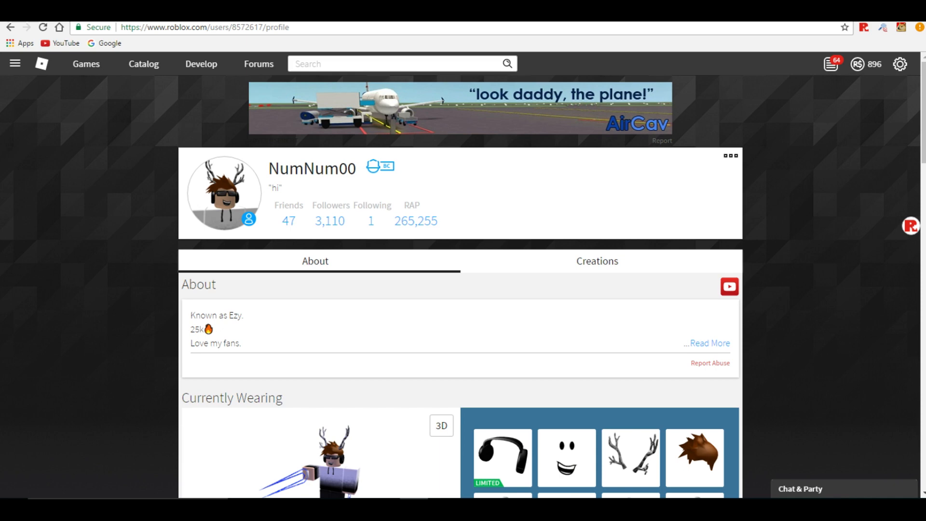
mouse_move(116, 287)
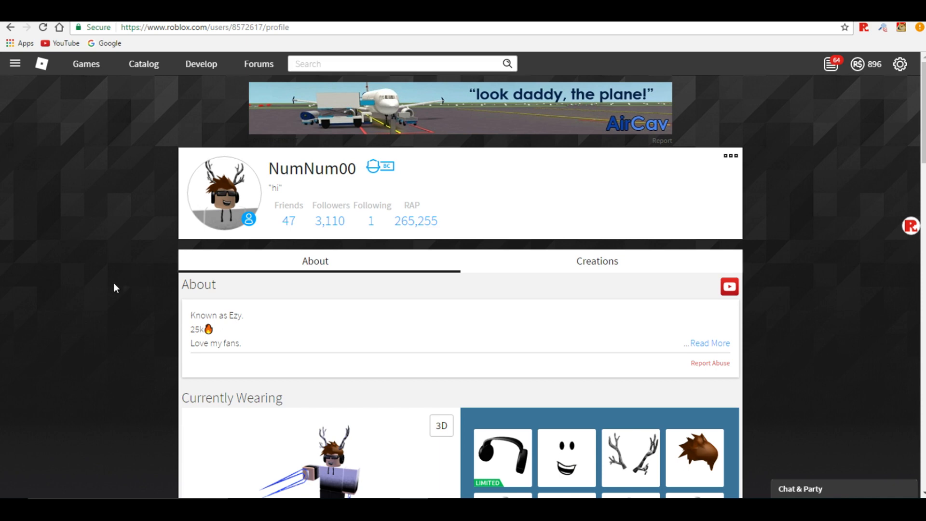
mouse_move(78, 273)
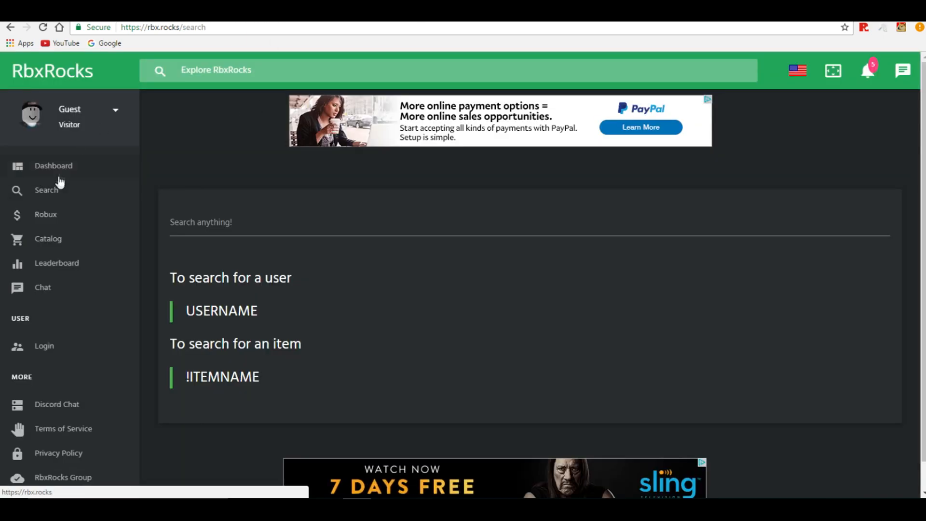
- Browse the dashboard's market status and featured items from Rainbow Shaggy to Red Ice Crown, then back up
click(53, 165)
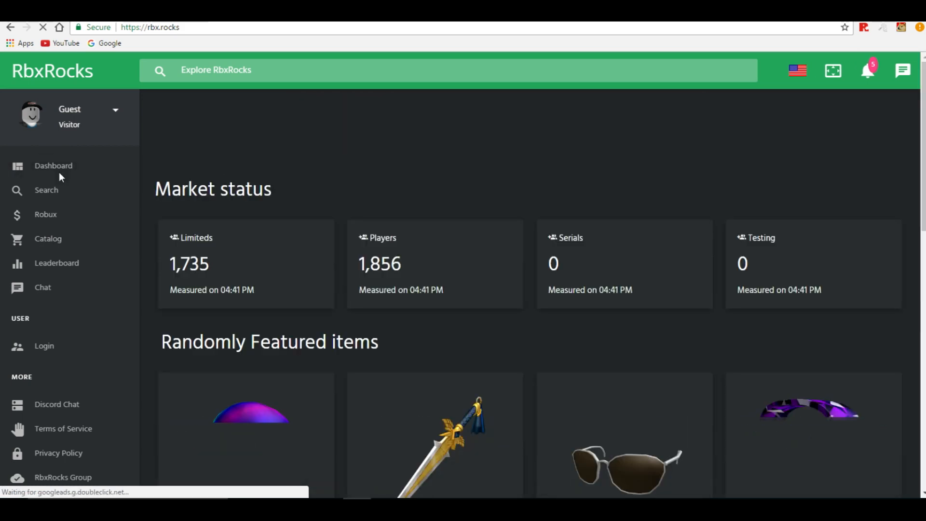
scroll(down, 3)
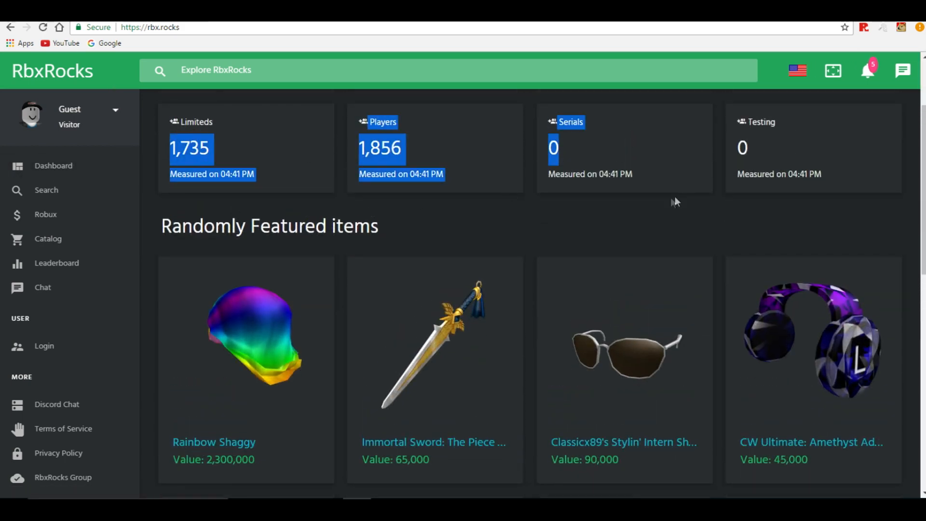
scroll(down, 3)
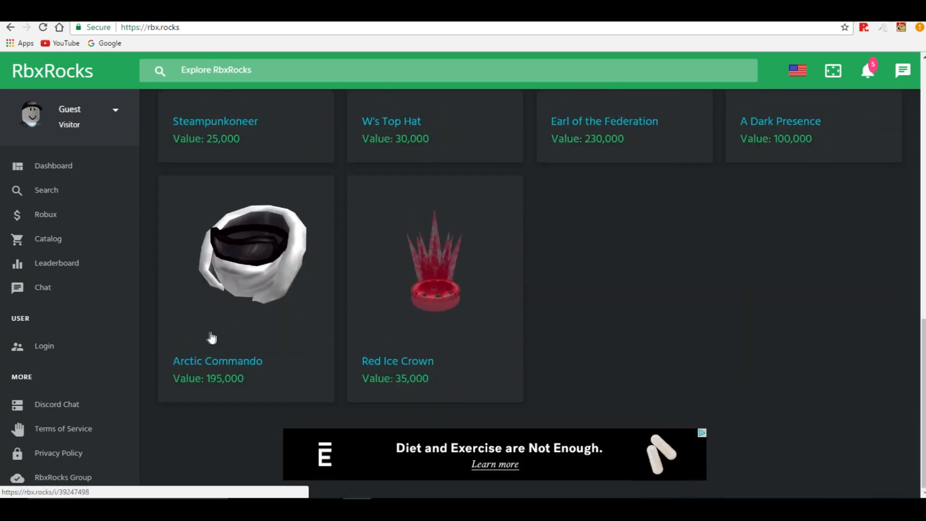
scroll(down, 3)
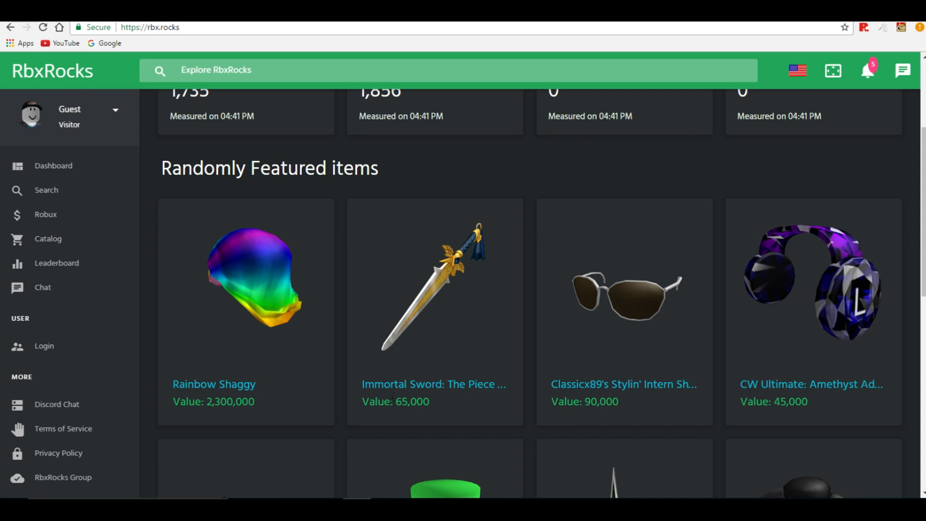
scroll(down, 3)
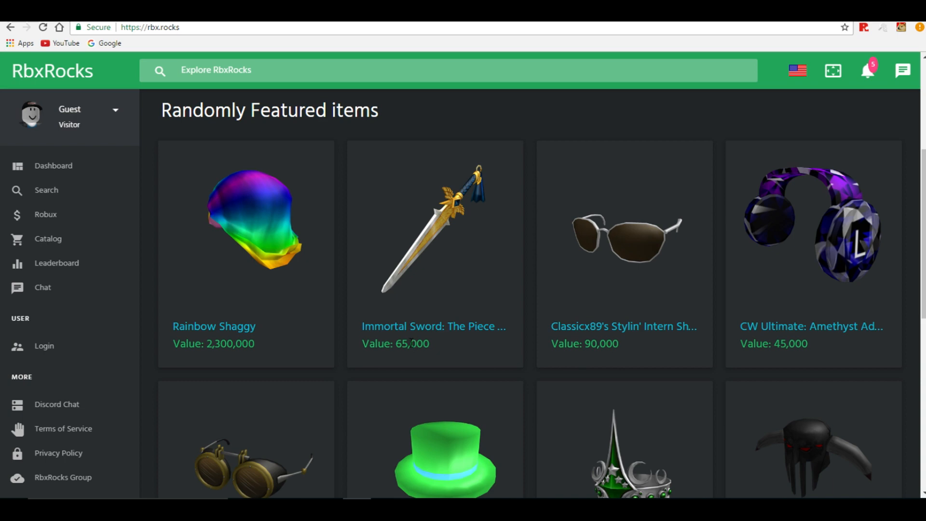
mouse_move(209, 216)
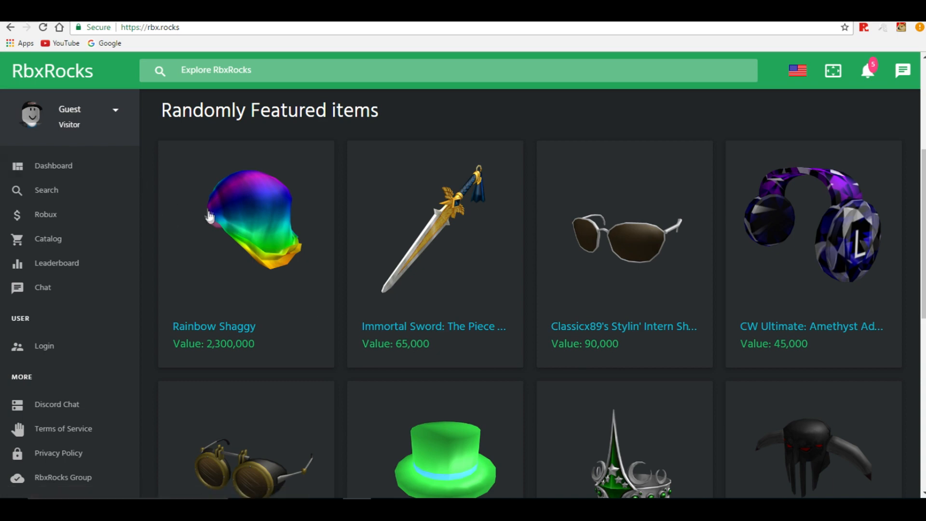
scroll(down, 3)
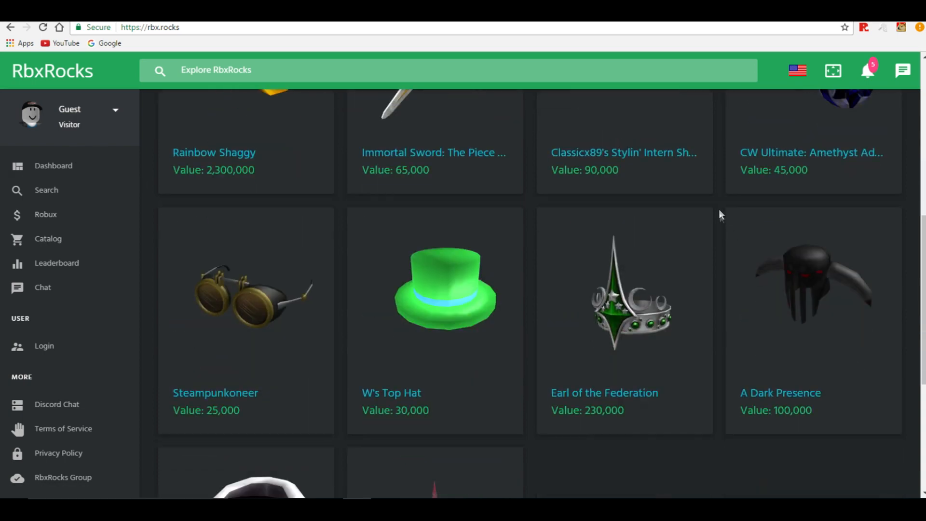
scroll(up, 3)
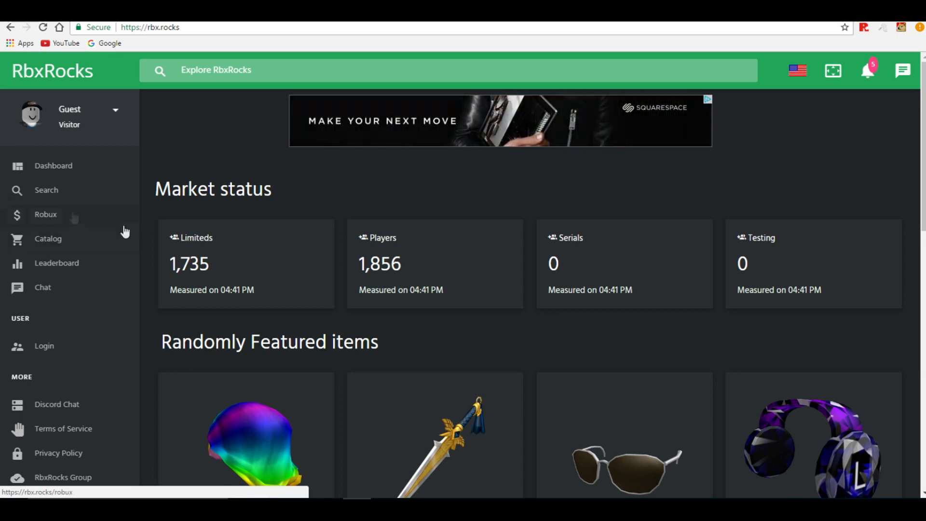
- Browse the Snags deals list with items like Rainbow Hatbot and their RAP values
click(48, 239)
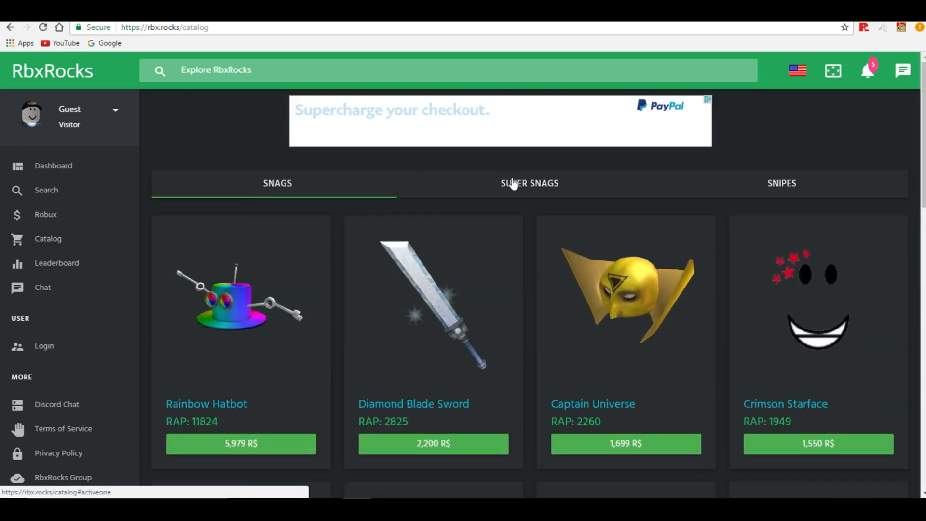
scroll(down, 3)
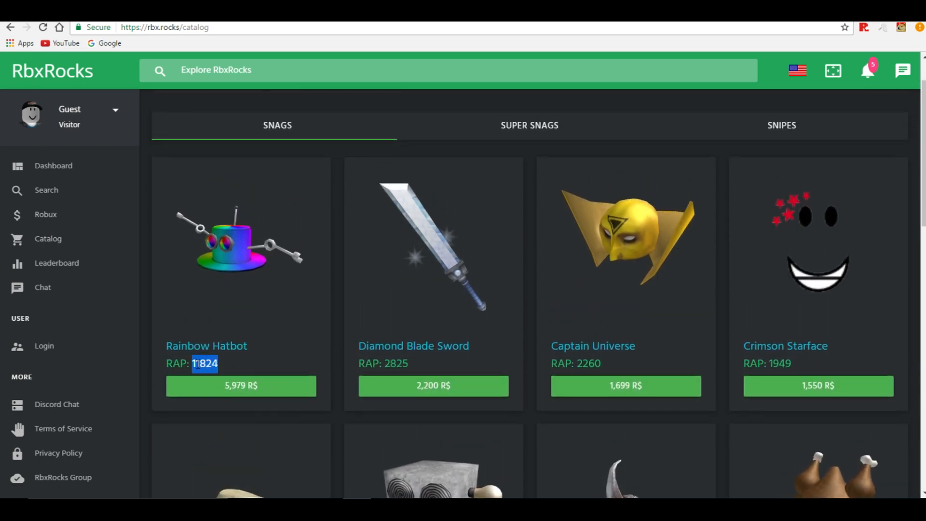
scroll(down, 3)
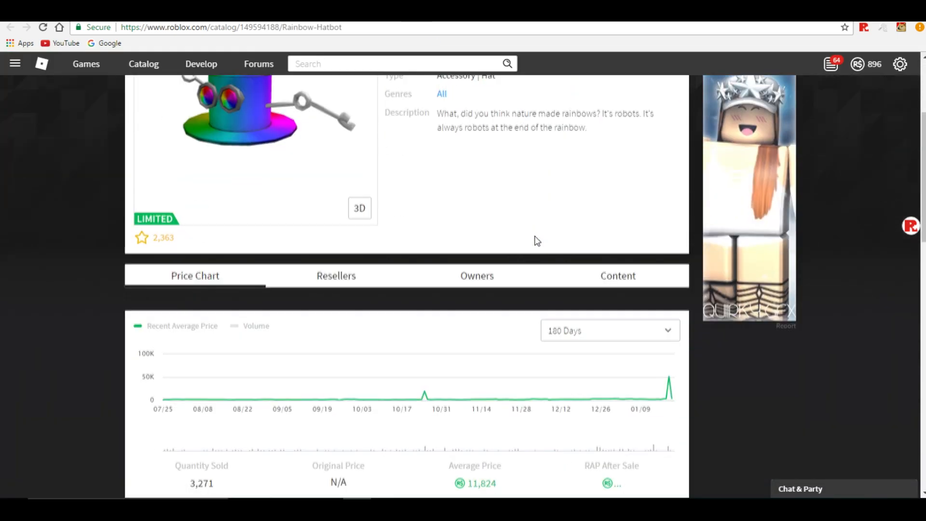
- Review the Rainbow Hatbot price chart showing an 11,824 average price
scroll(down, 3)
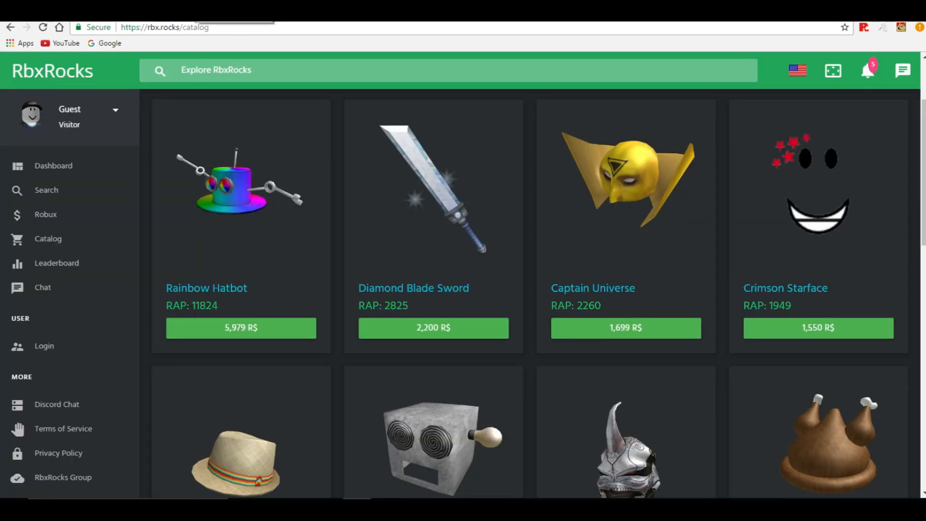
mouse_move(410, 333)
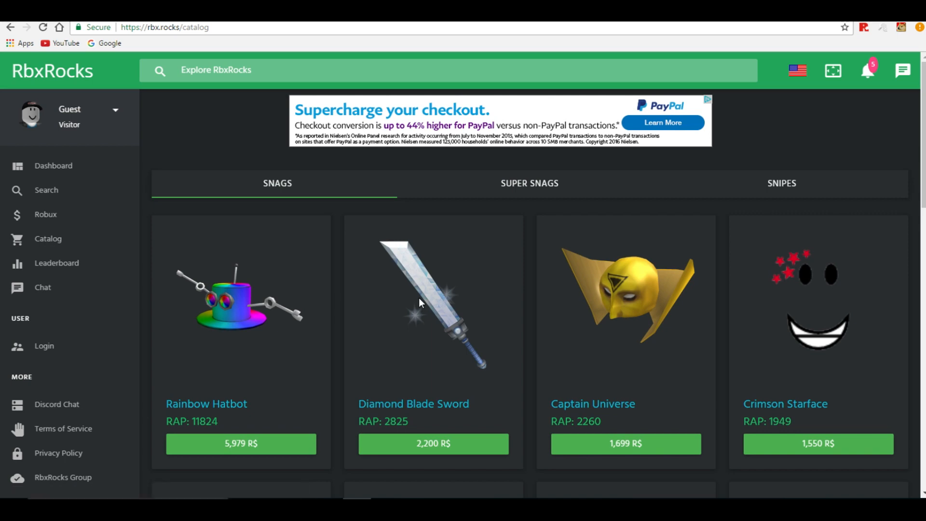
mouse_move(394, 264)
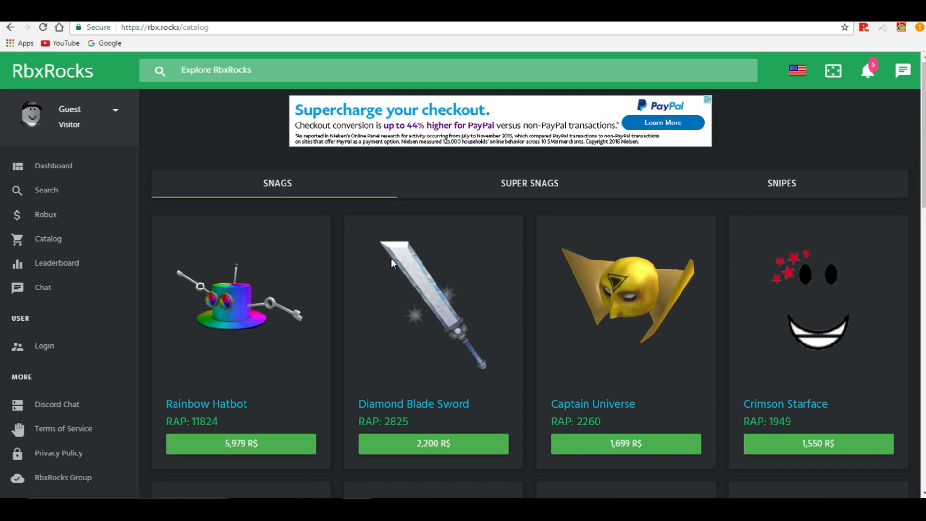
scroll(down, 3)
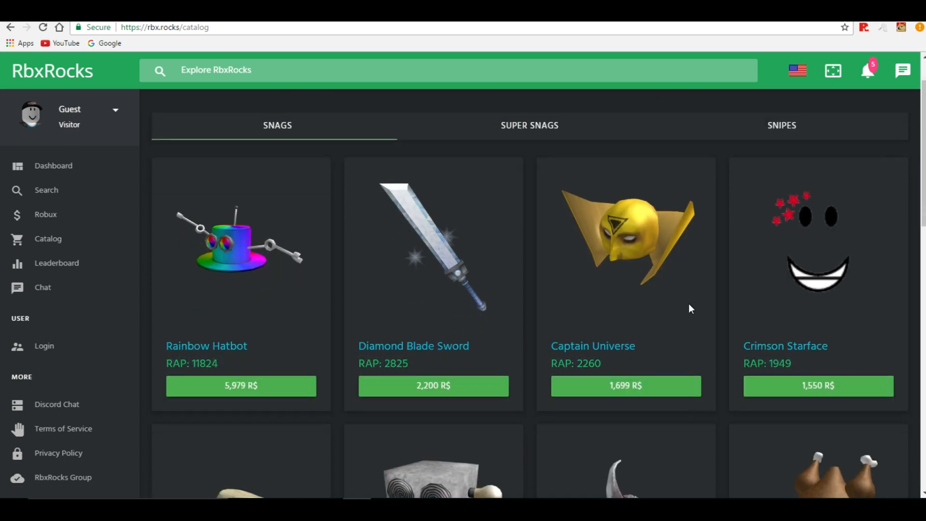
scroll(down, 3)
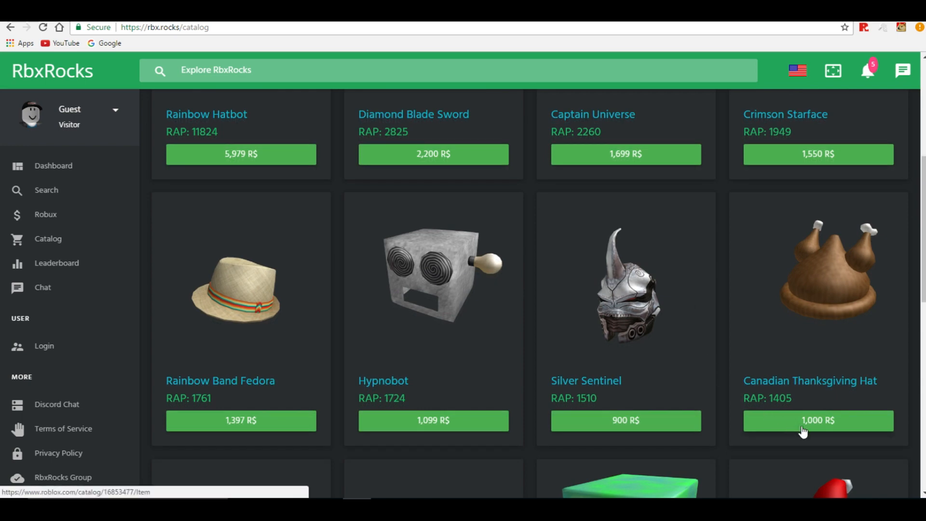
mouse_move(647, 428)
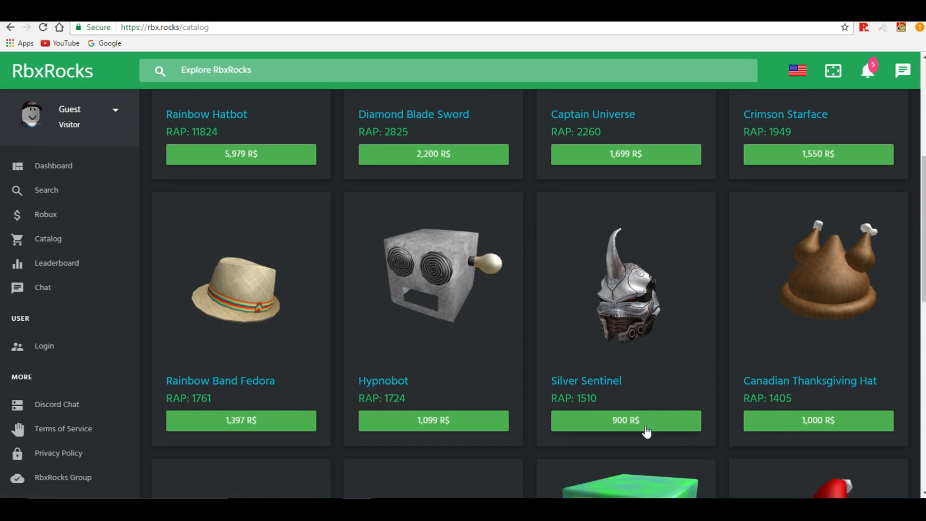
scroll(down, 3)
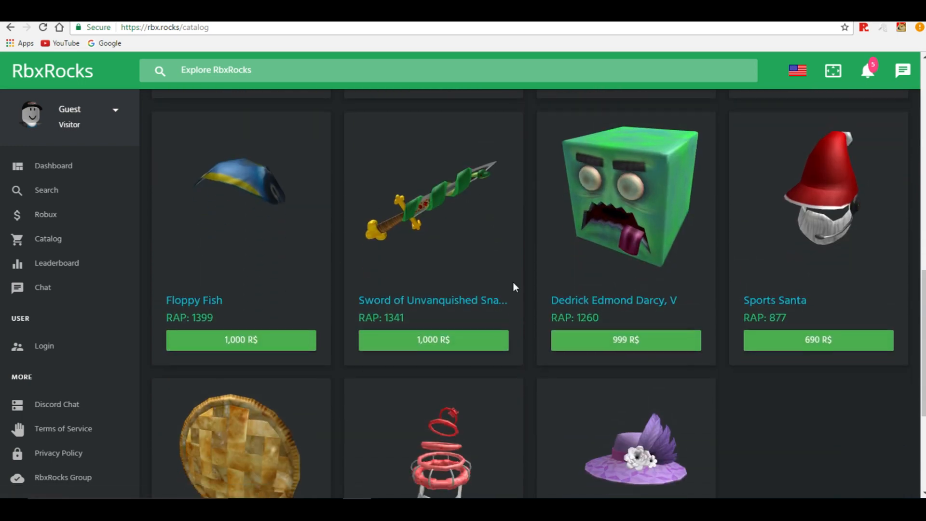
mouse_move(818, 339)
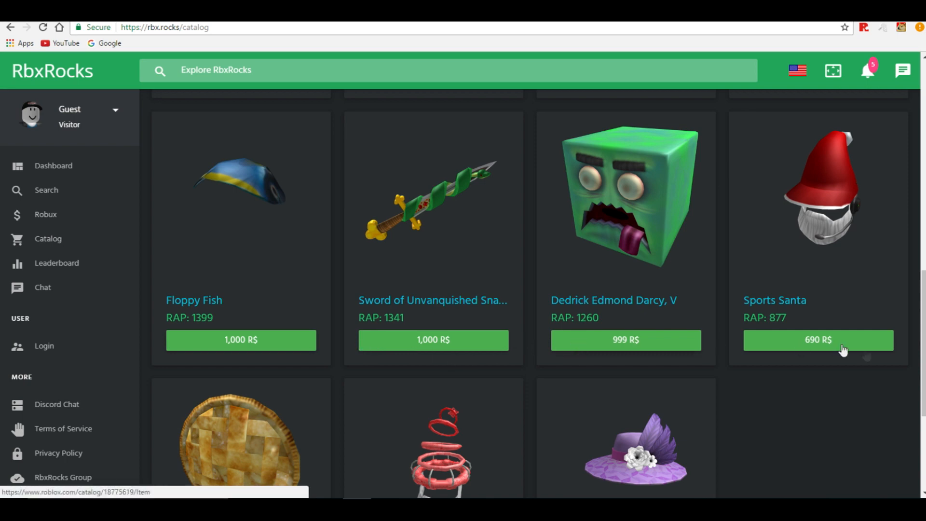
scroll(down, 3)
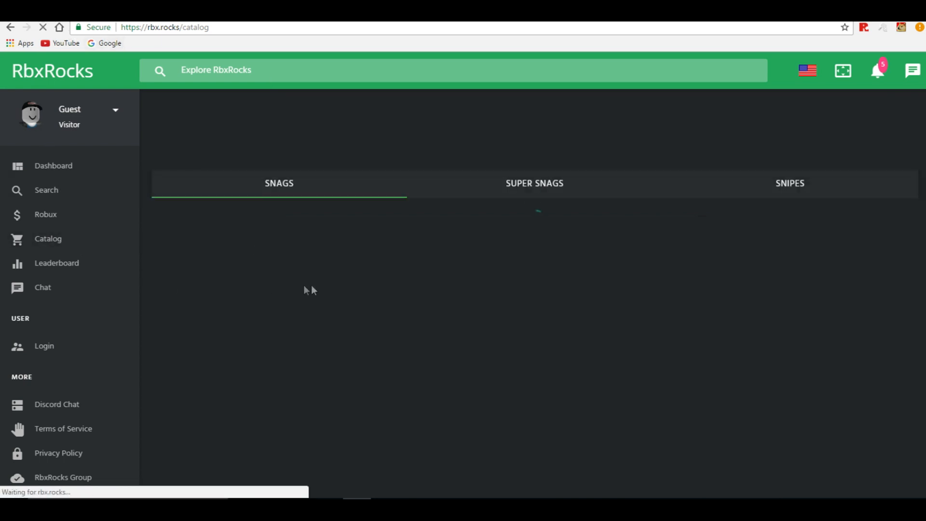
click(791, 183)
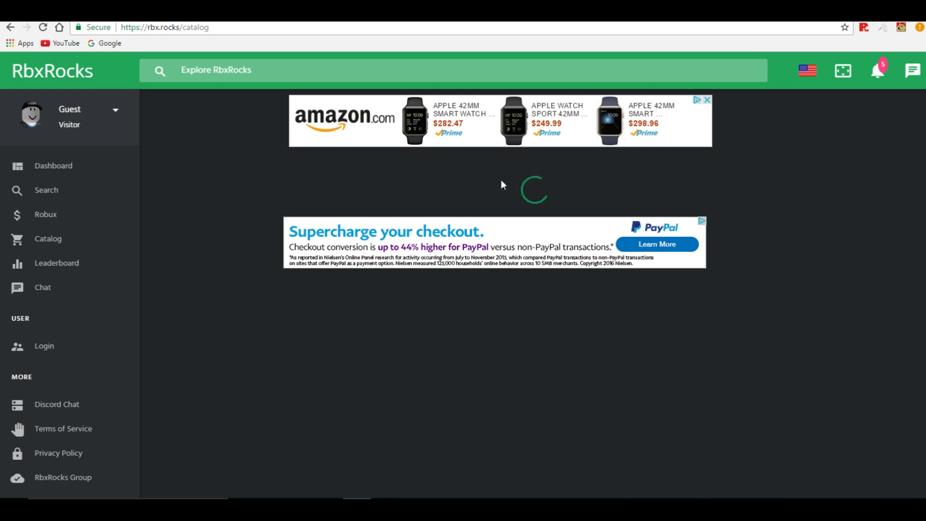
mouse_move(240, 144)
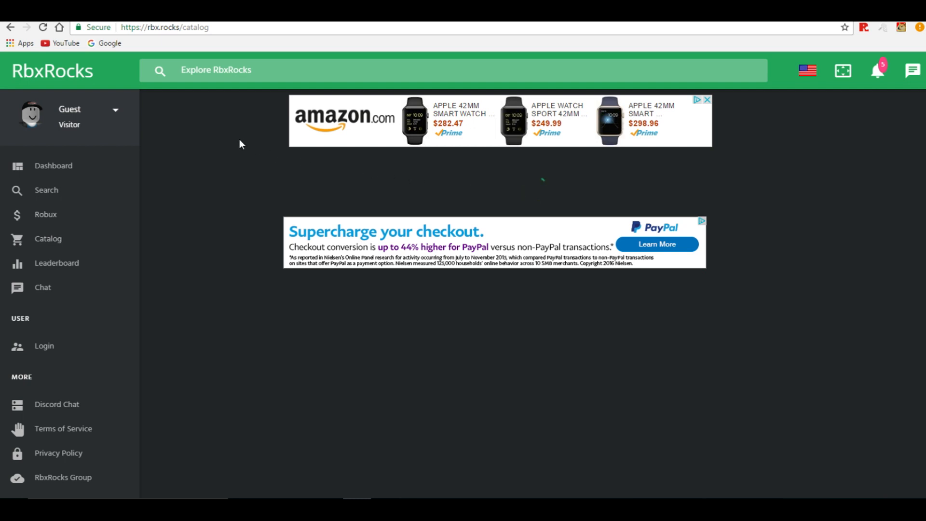
click(46, 190)
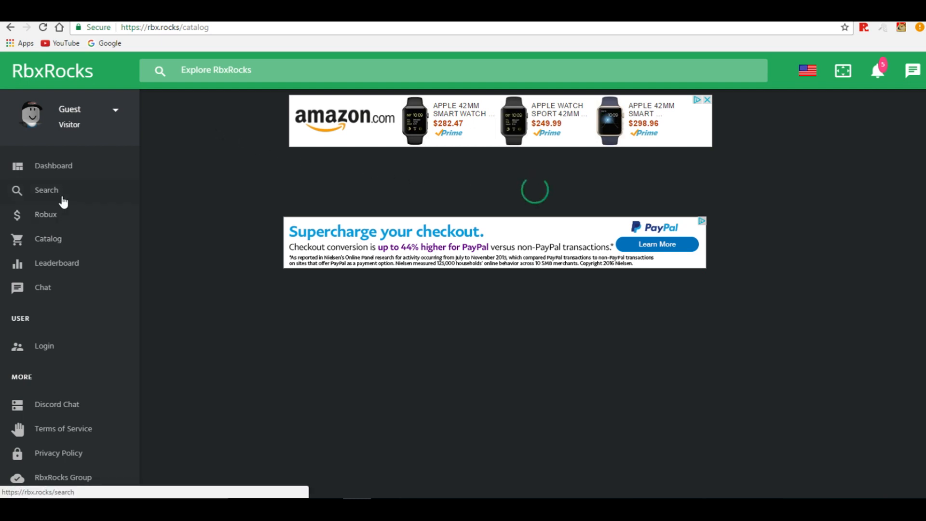
click(46, 190)
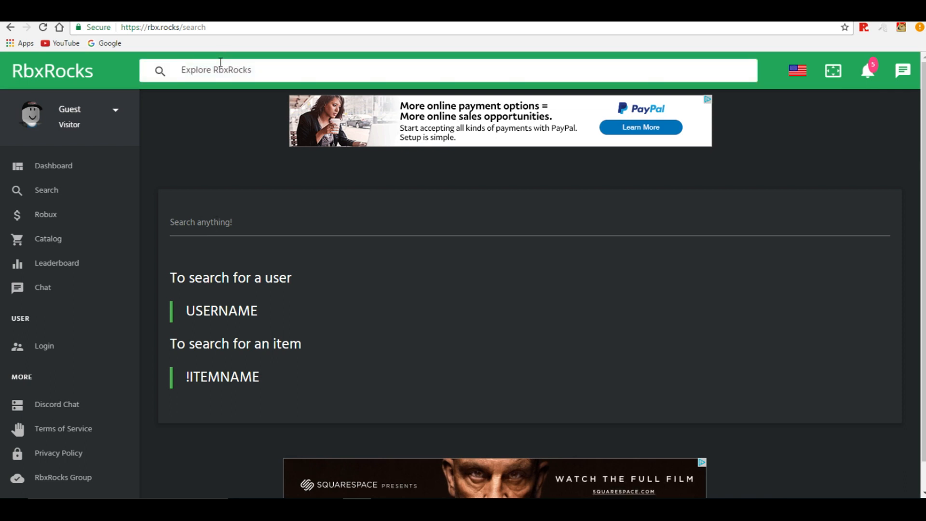
text(NUMNUM00)
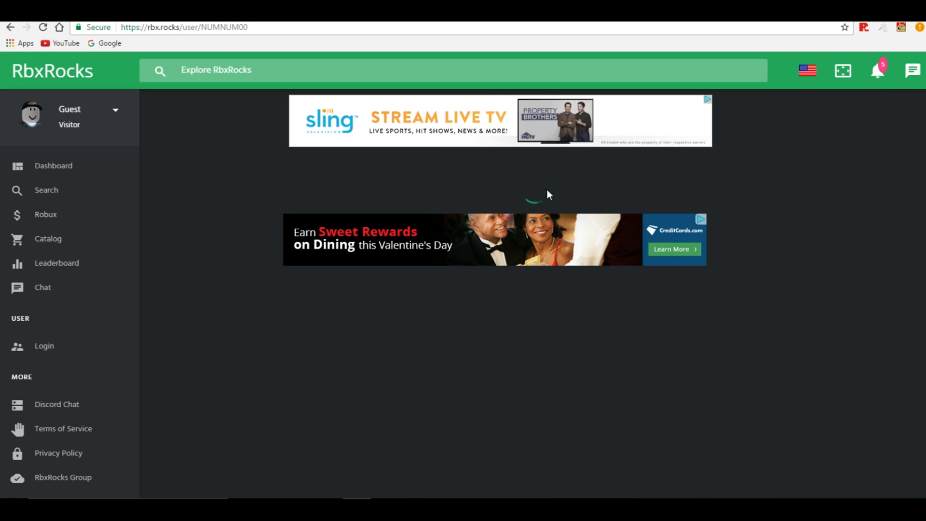
click(878, 71)
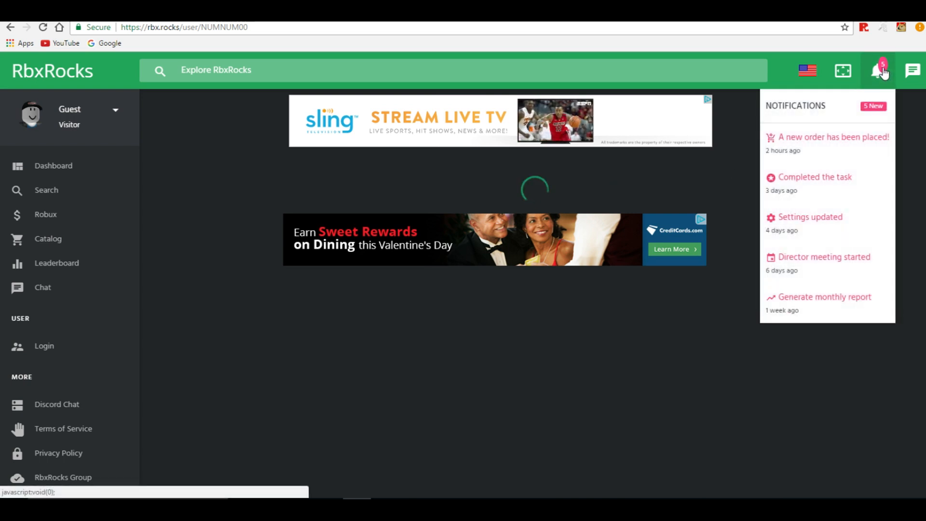
click(880, 70)
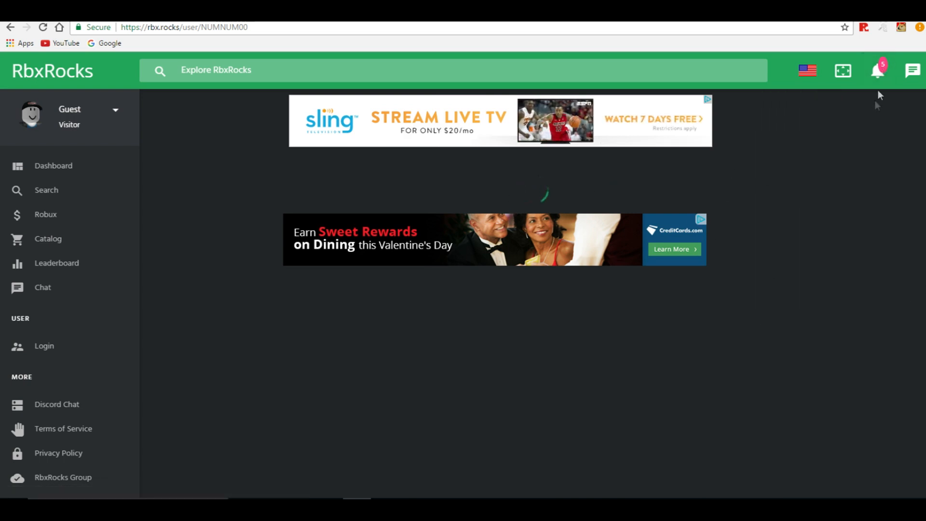
click(877, 71)
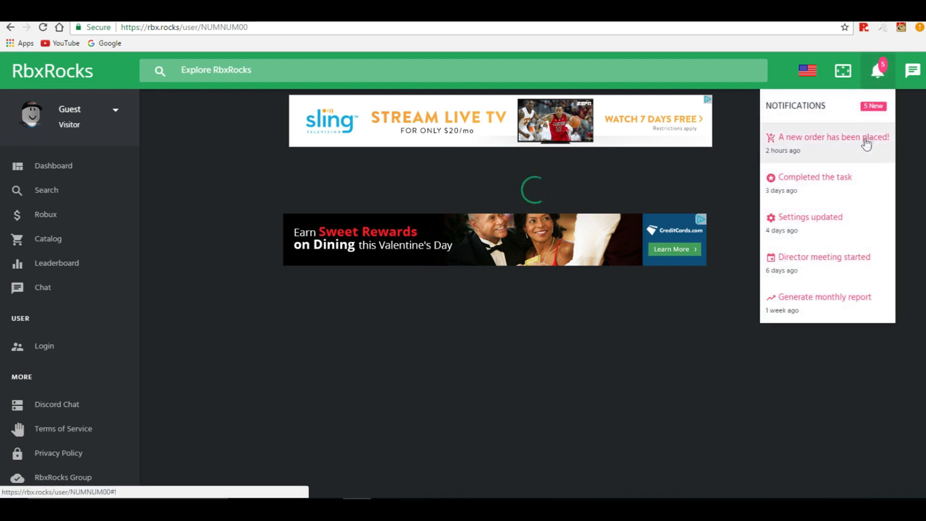
mouse_move(830, 284)
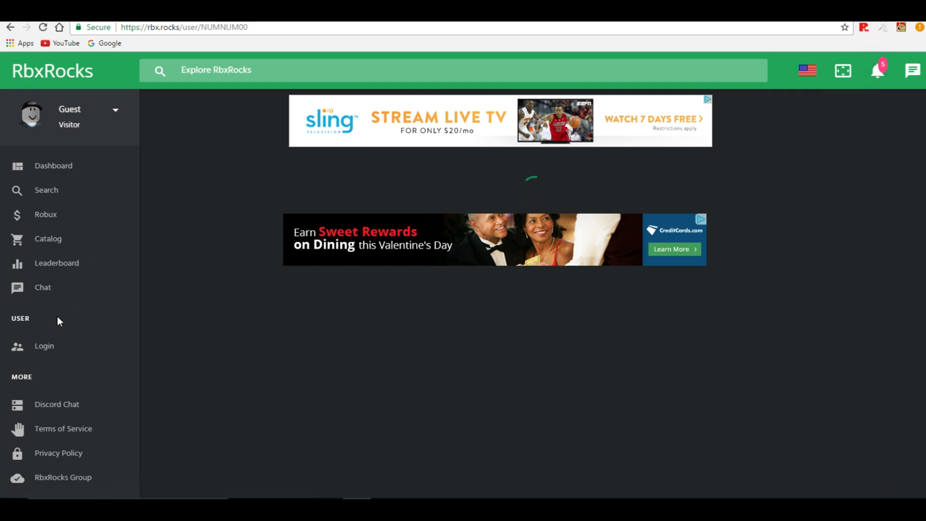
click(57, 262)
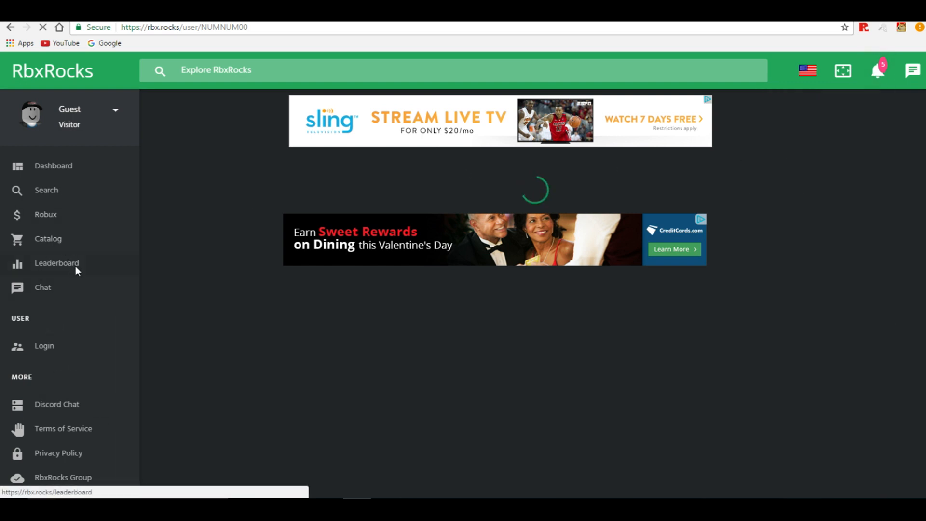
- From the leaderboard, copy the second-ranked player's link and visit their page
click(57, 263)
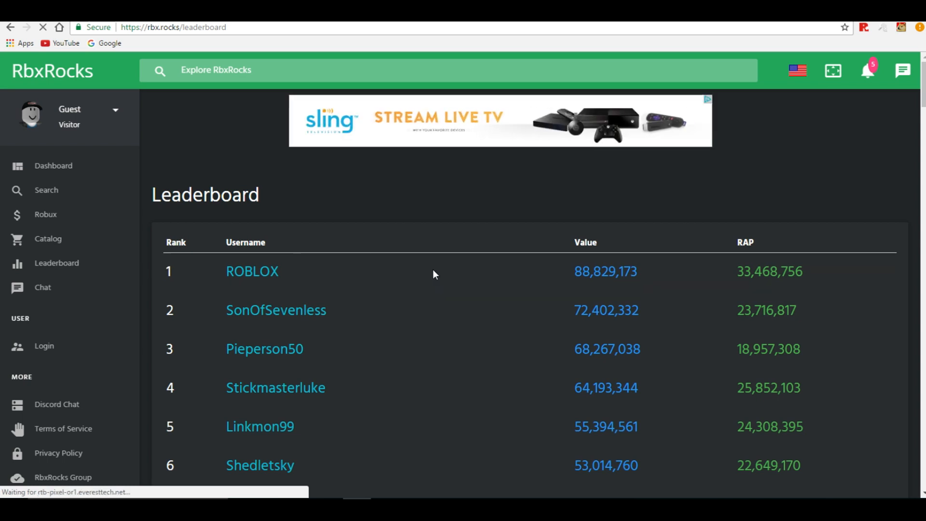
right_click(276, 310)
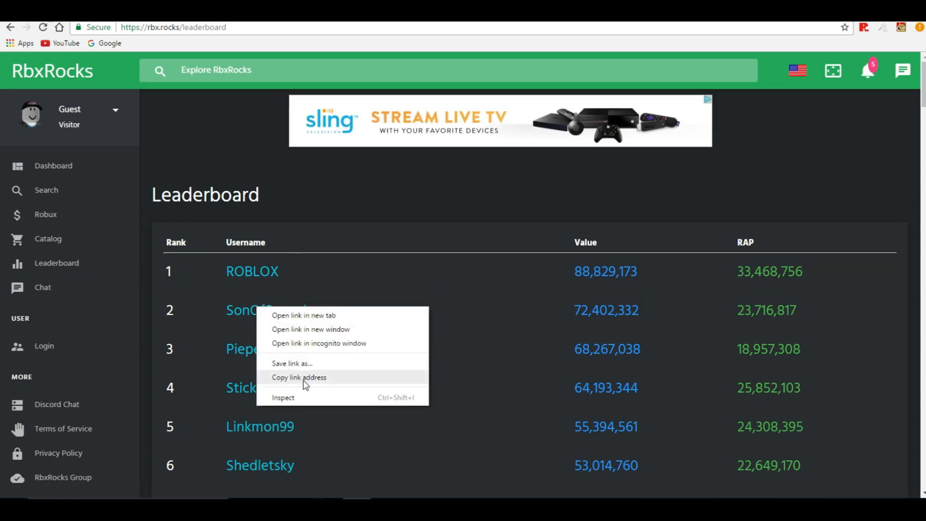
click(387, 149)
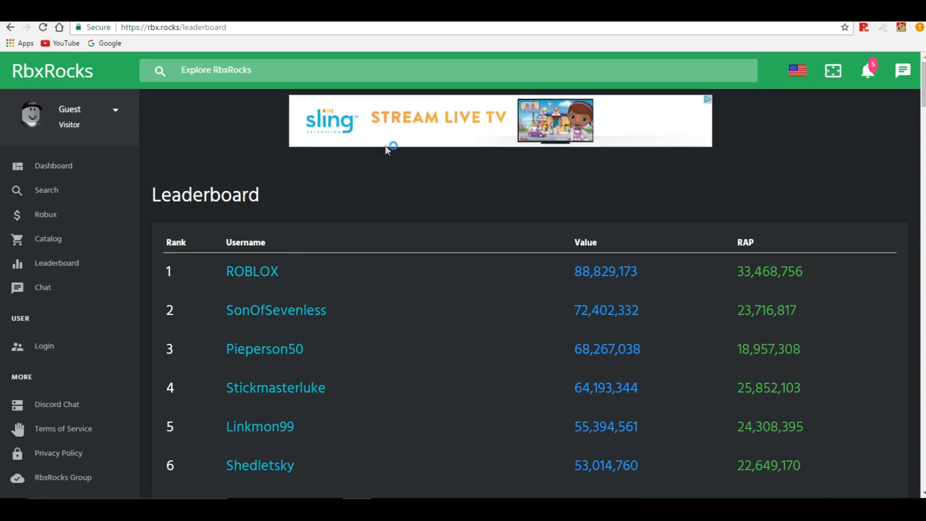
click(275, 310)
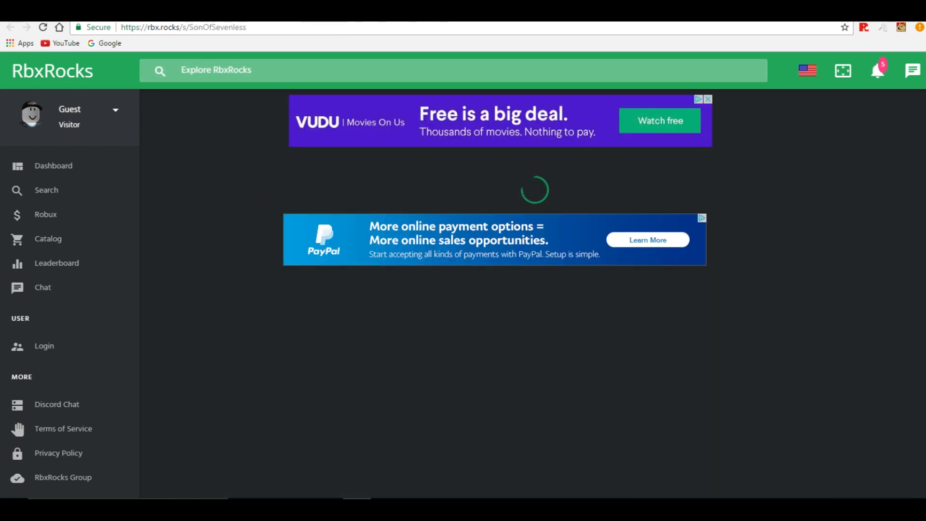
- Return to the leaderboard and visit the third-ranked player Pieperson50's page
click(57, 263)
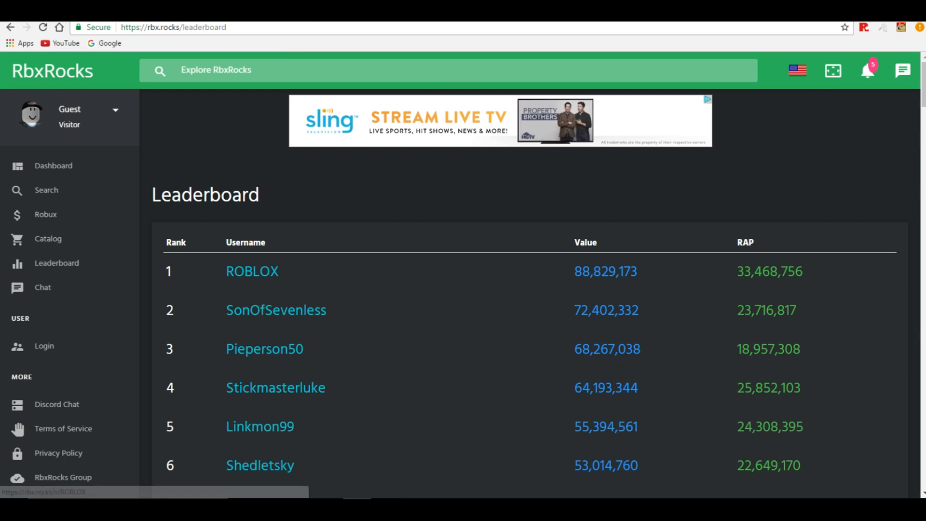
click(264, 348)
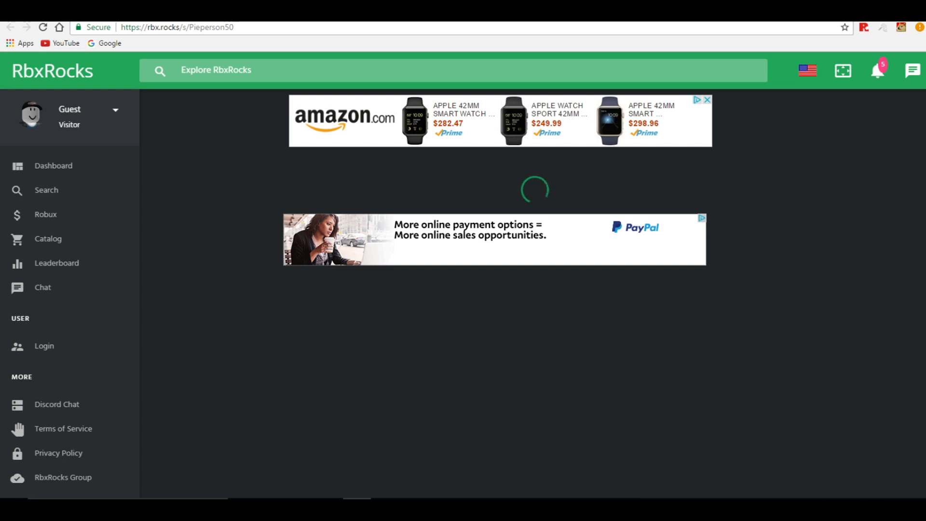
mouse_move(422, 121)
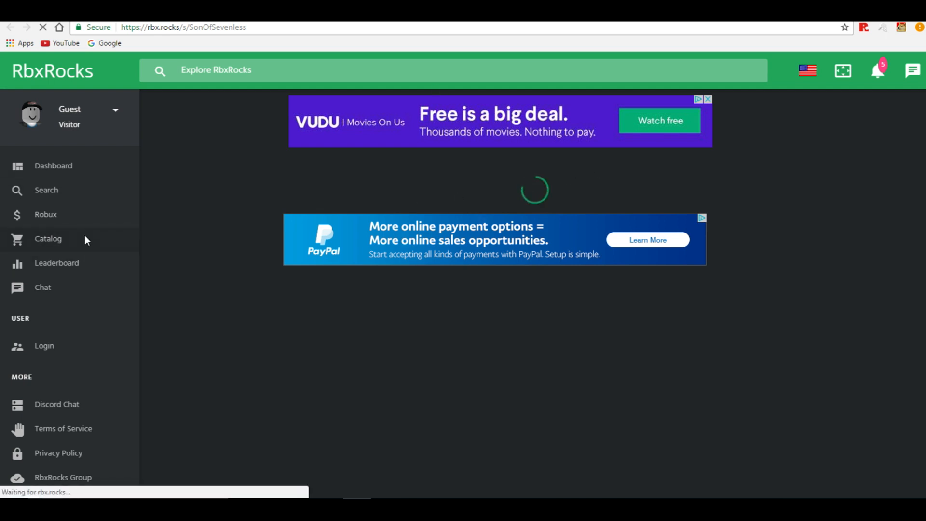
- Visit the catalog and Robux pages, then land in the community chat
click(48, 238)
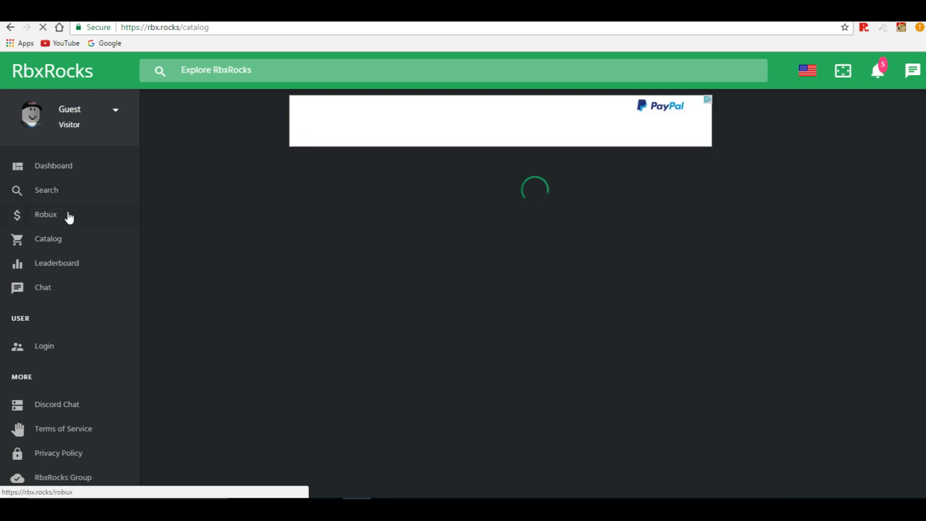
click(45, 214)
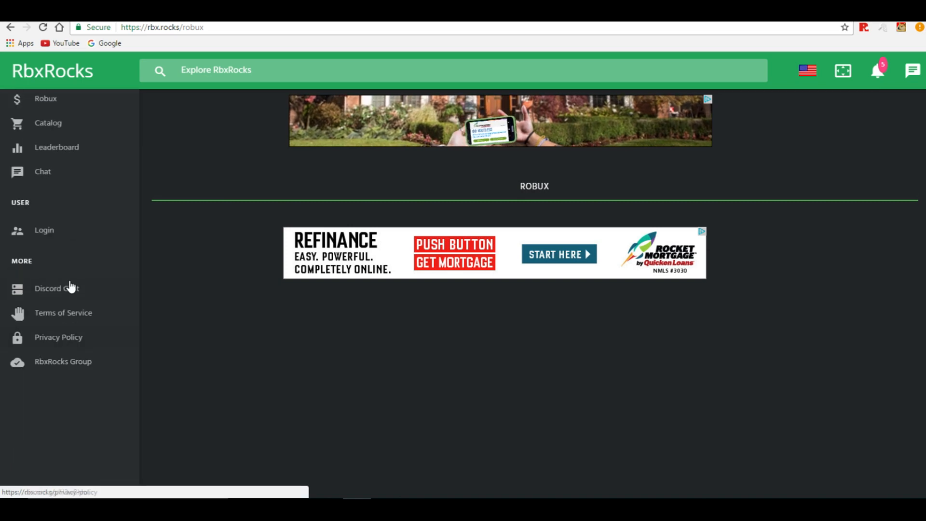
click(42, 172)
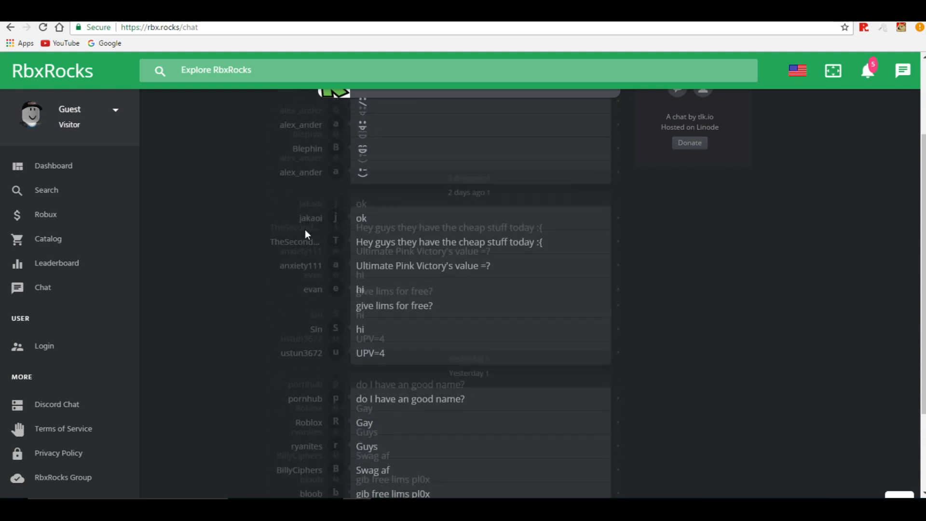
- Read down to the newest chat messages and start a name 'e' in the join box
scroll(down, 3)
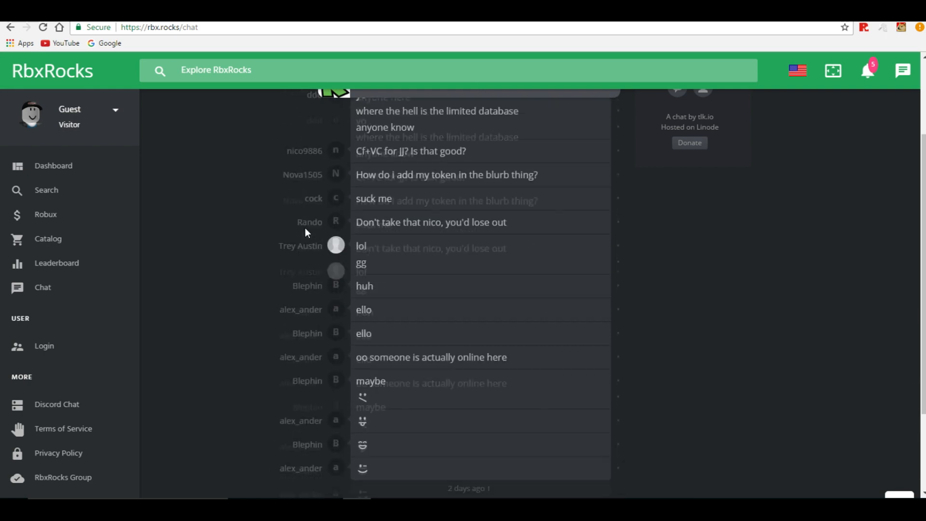
scroll(down, 3)
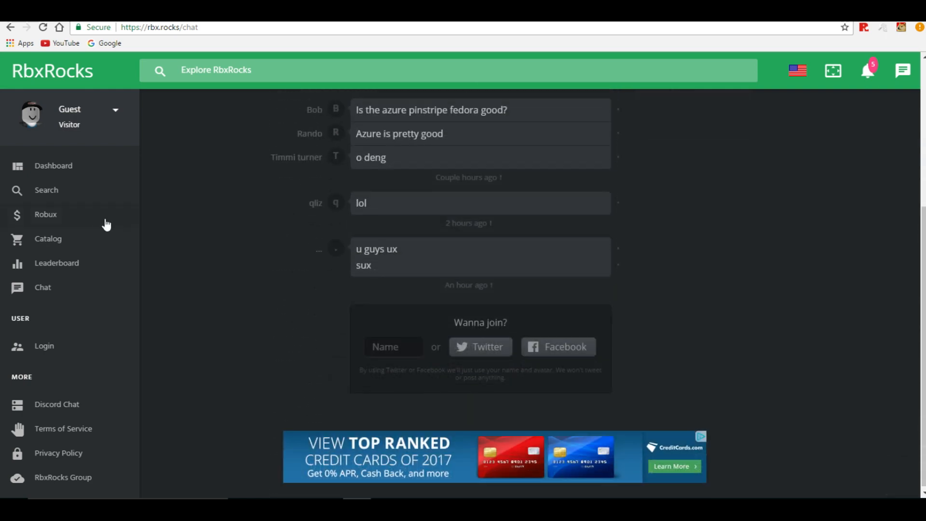
mouse_move(420, 365)
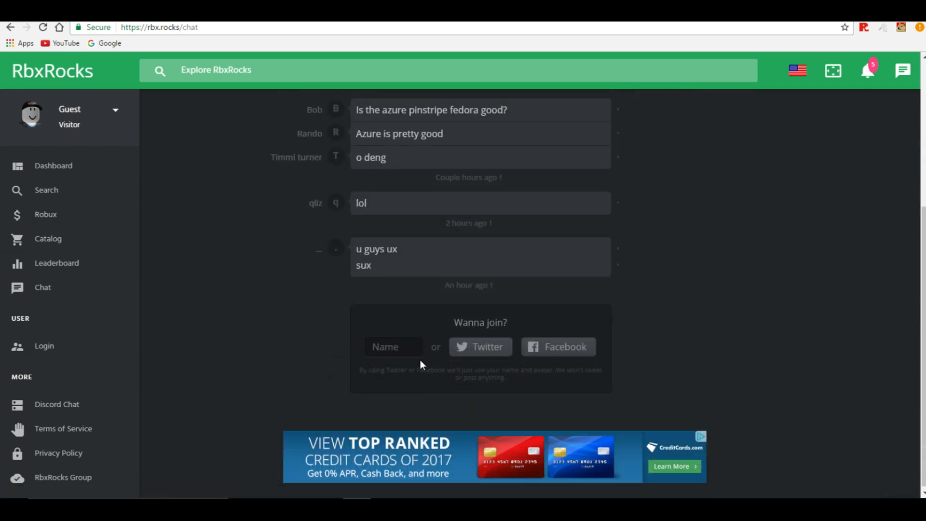
click(393, 347)
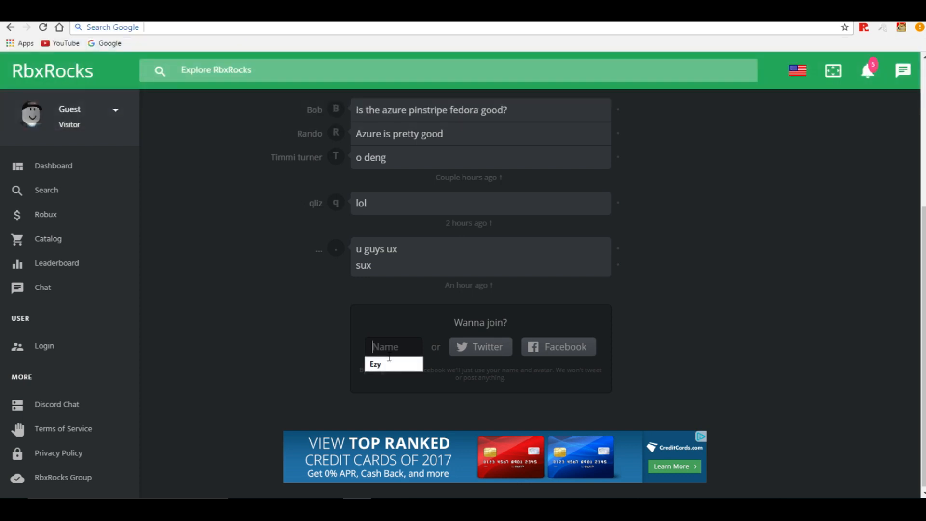
text(e)
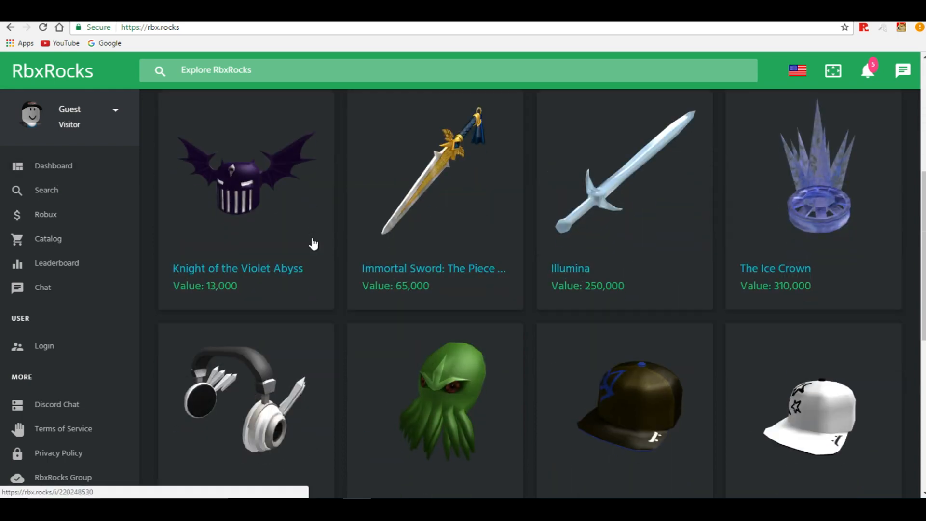
- Browse further featured items including Musica Dominator, Cthulhu and ): Euro 180
scroll(down, 3)
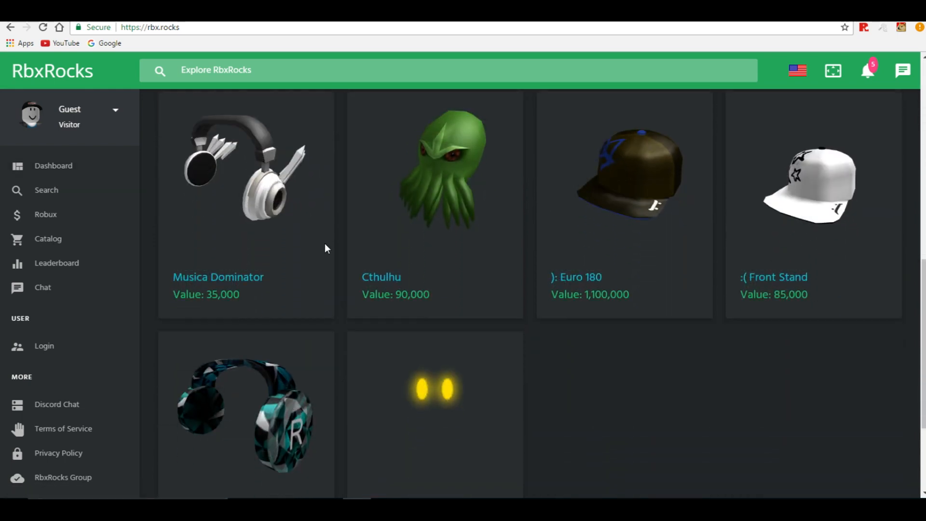
mouse_move(343, 262)
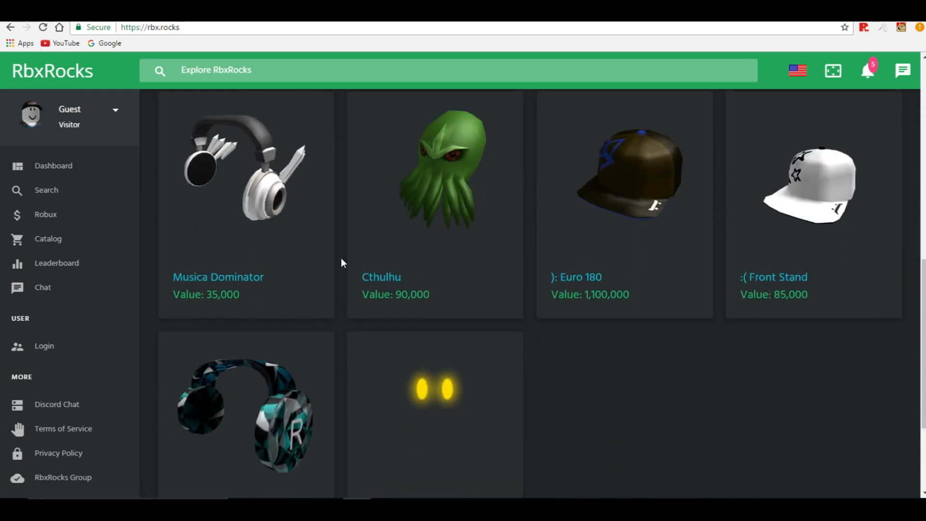
mouse_move(422, 118)
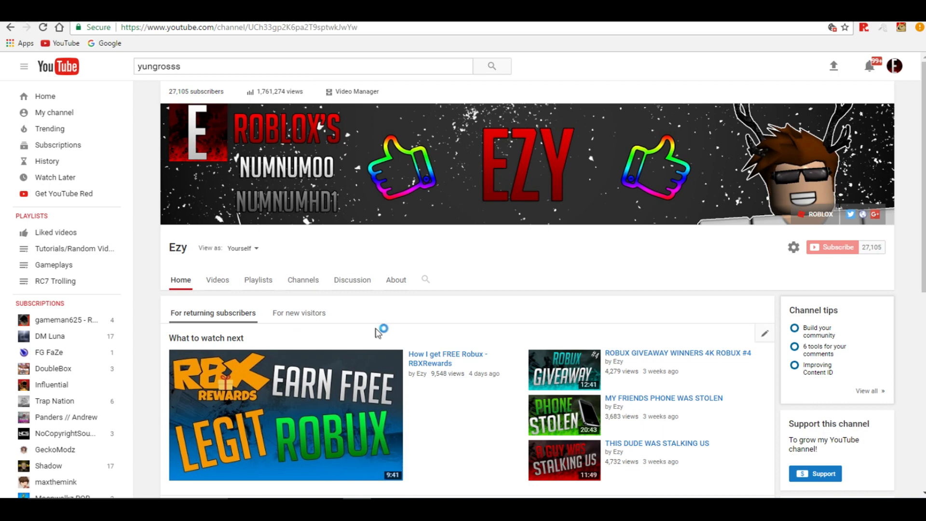
scroll(down, 3)
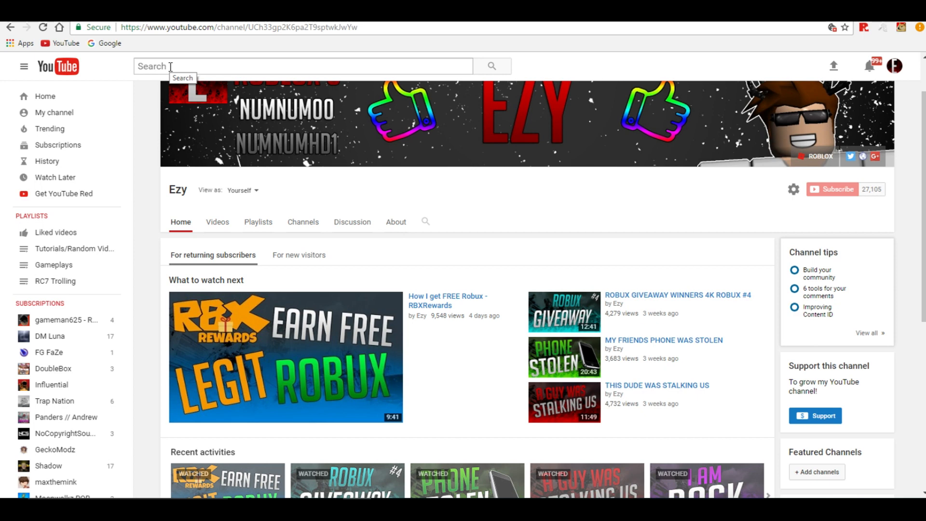
mouse_move(315, 312)
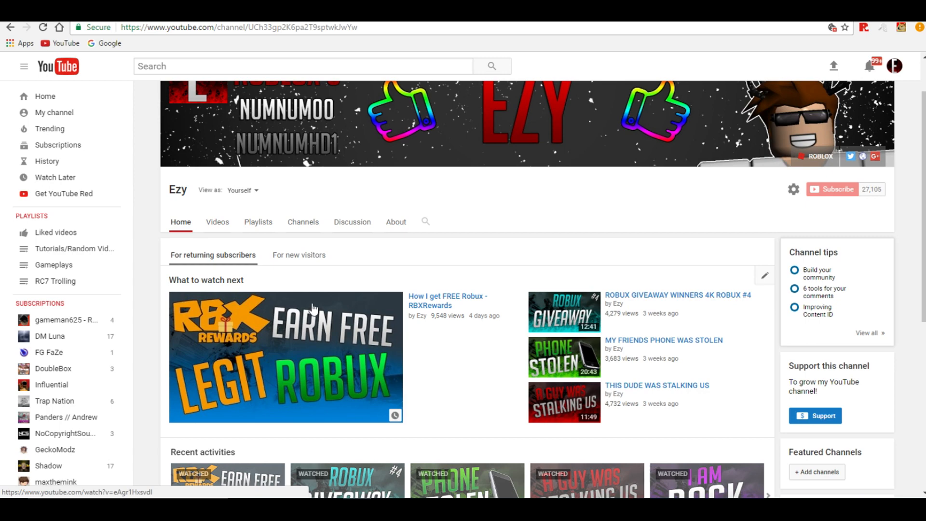
mouse_move(172, 304)
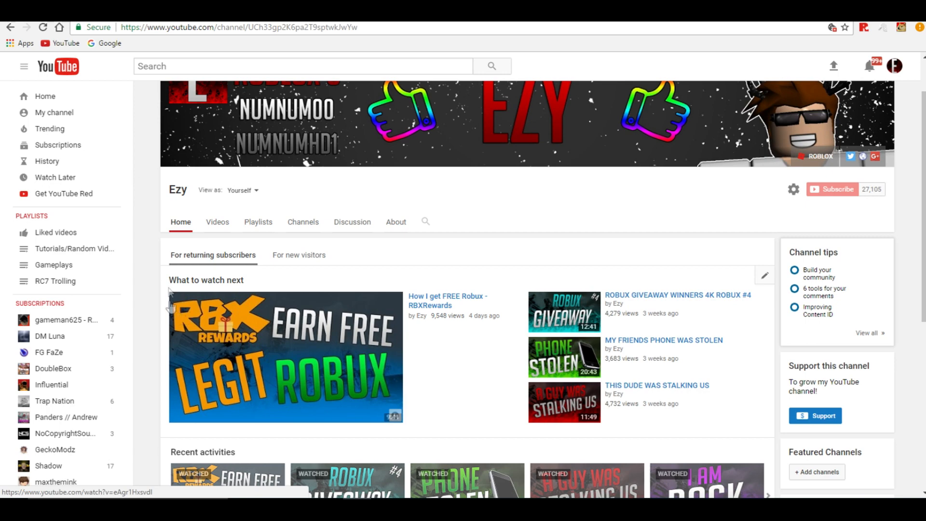